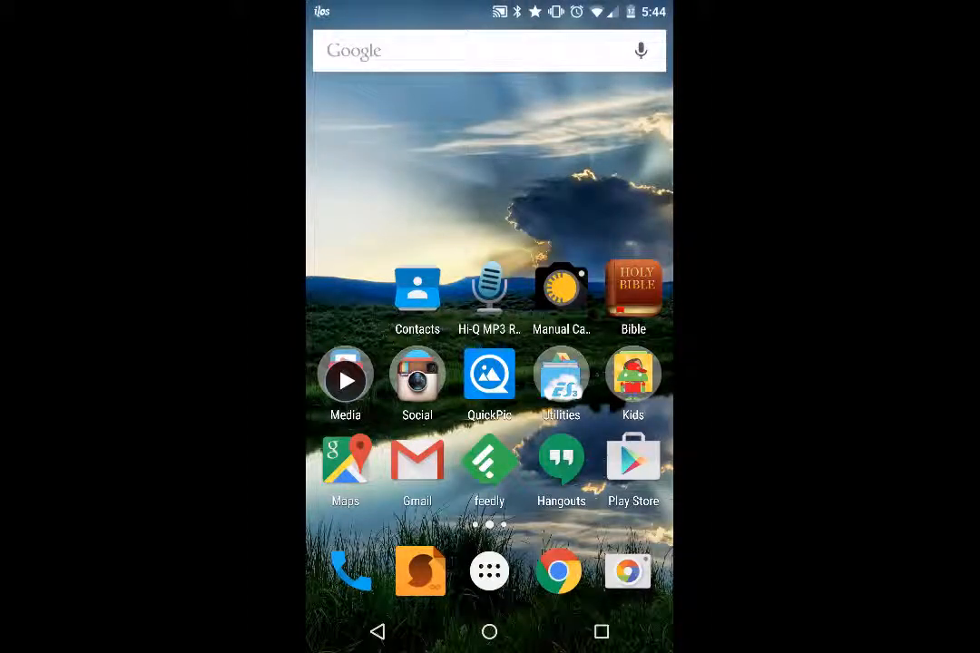
Launch Tablo, disconnect from the Tablo 2 box and reconnect to it
left_click(345, 372)
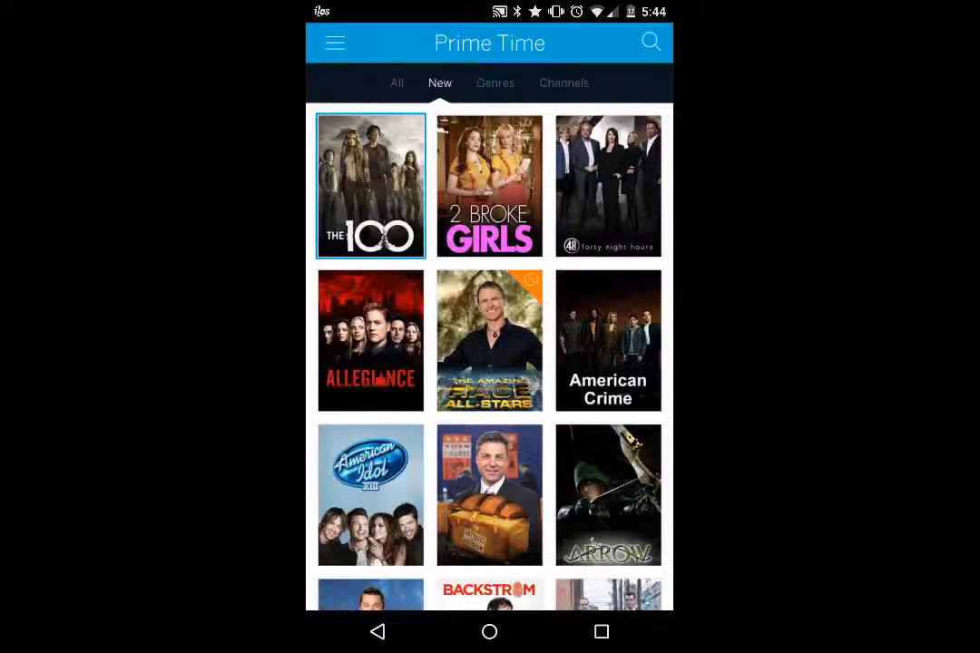
left_click(335, 43)
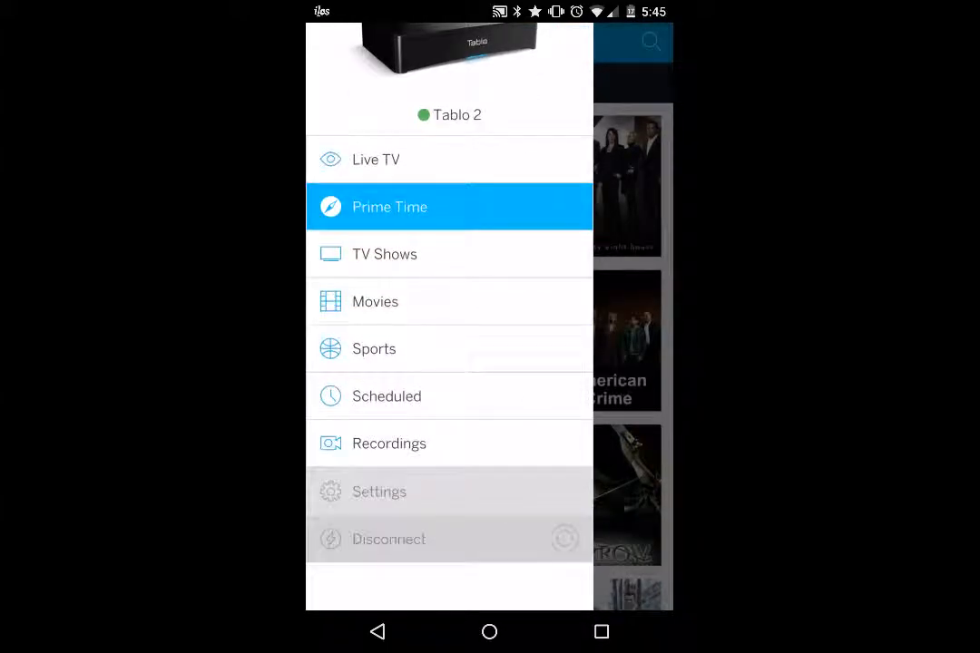
left_click(389, 539)
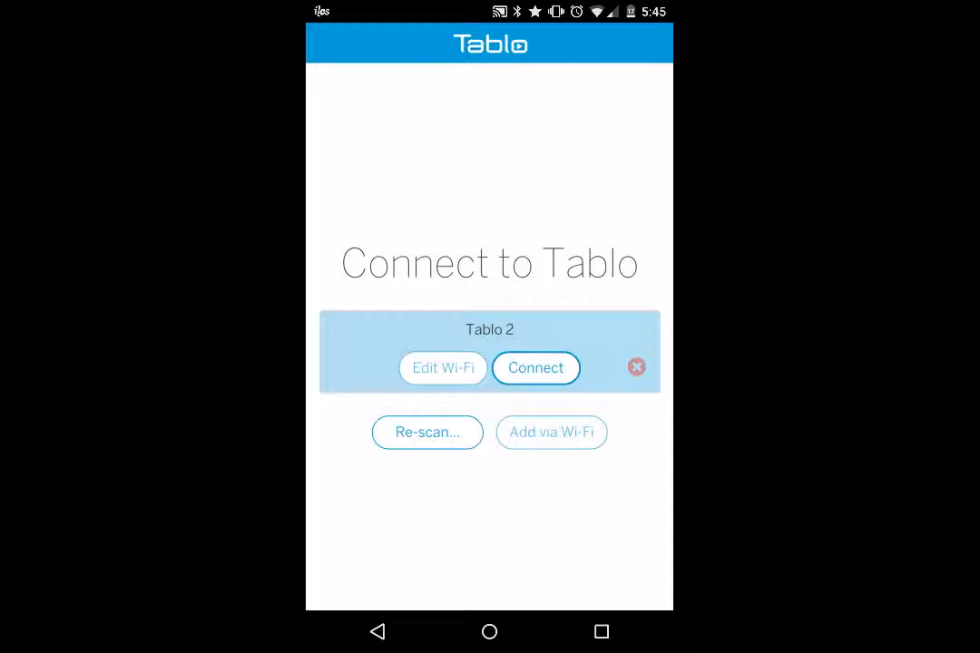
left_click(535, 367)
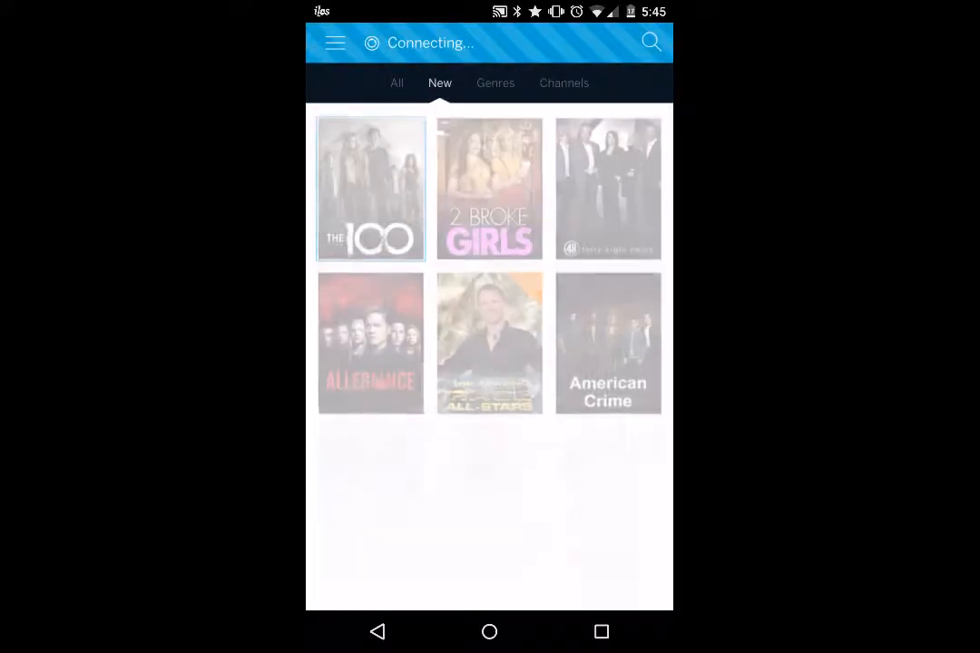
Let Prime Time finish reconnecting, then scroll the New shows from The 100 past Gotham
left_click(335, 43)
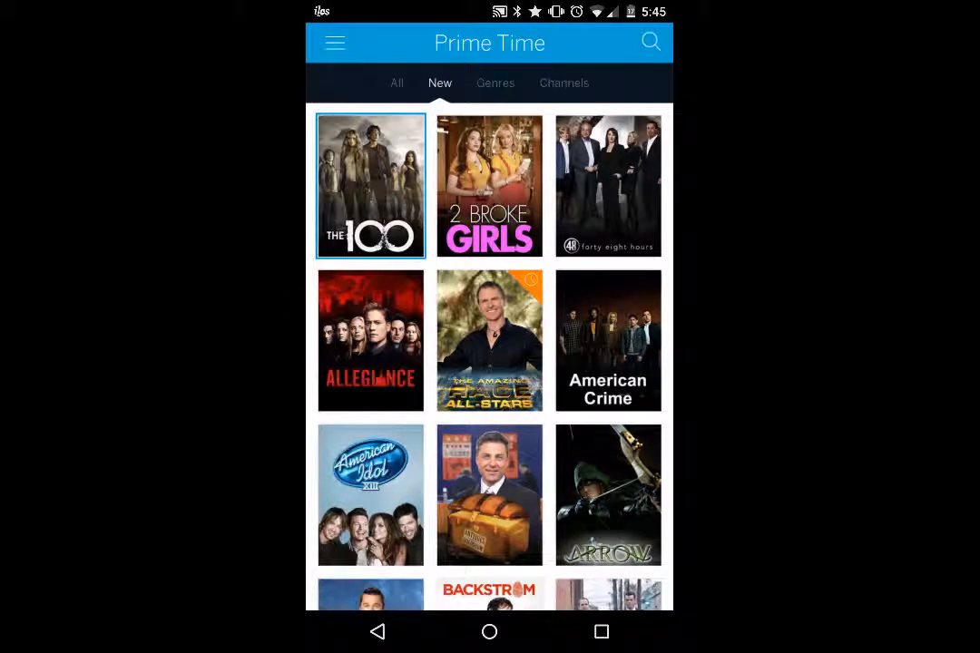
scroll("down", 3)
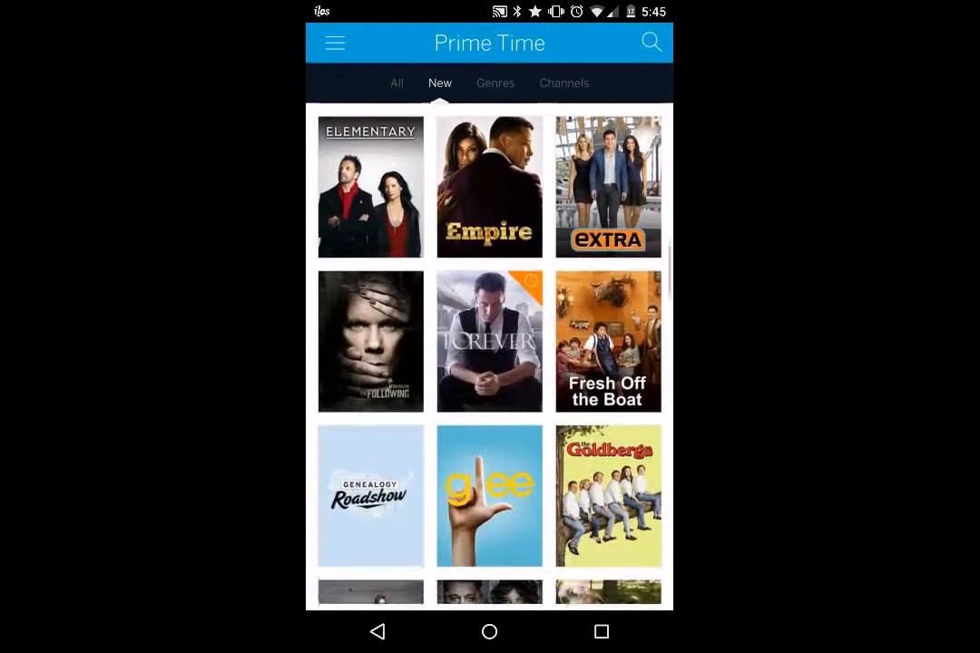
scroll("down", 3)
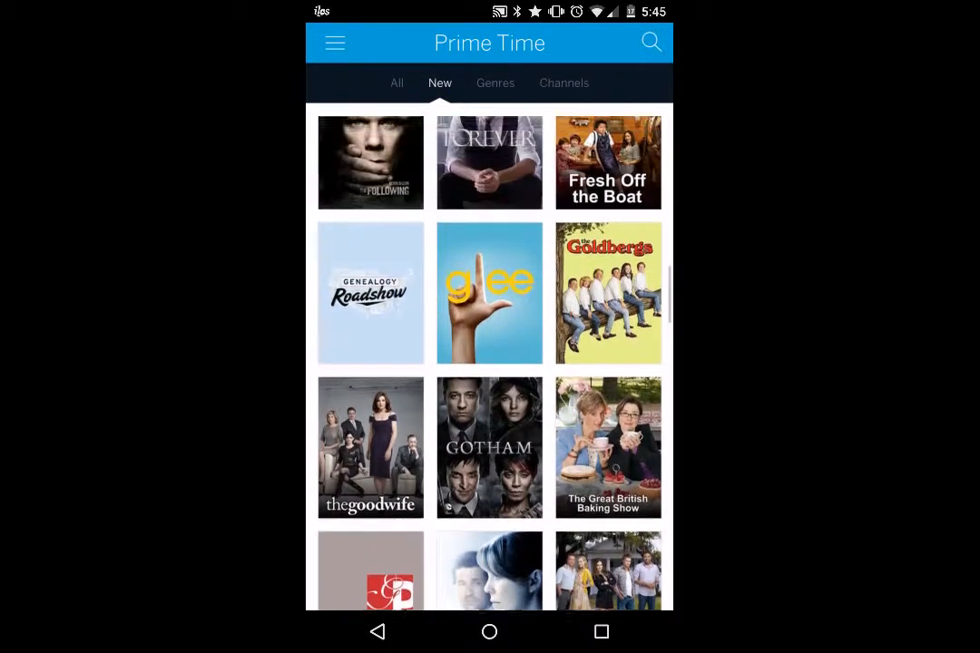
scroll("down", 3)
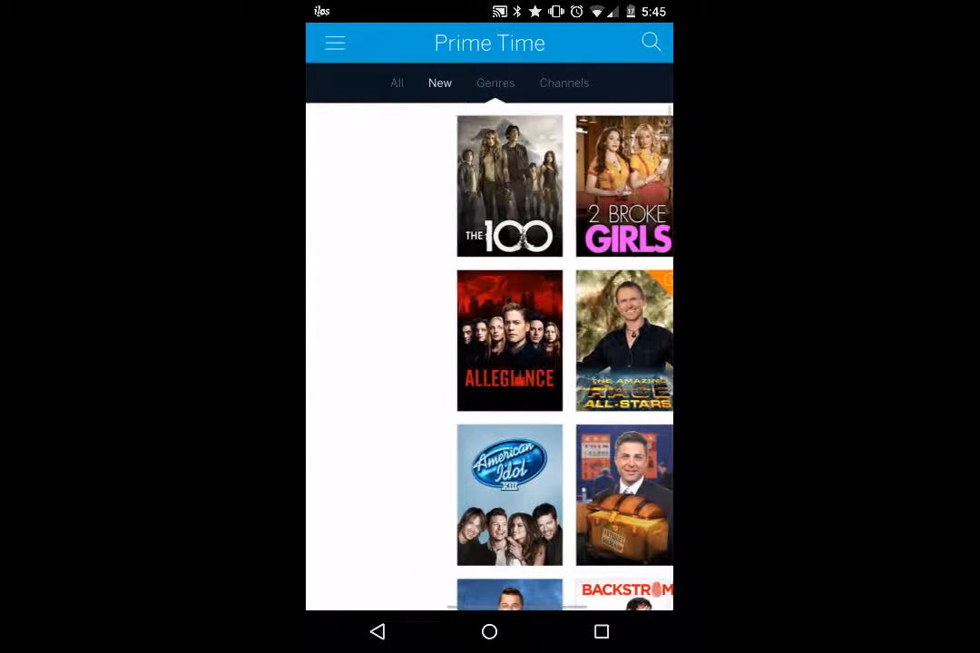
View Prime Time shows grouped by Genres, then by Channels
left_click(495, 83)
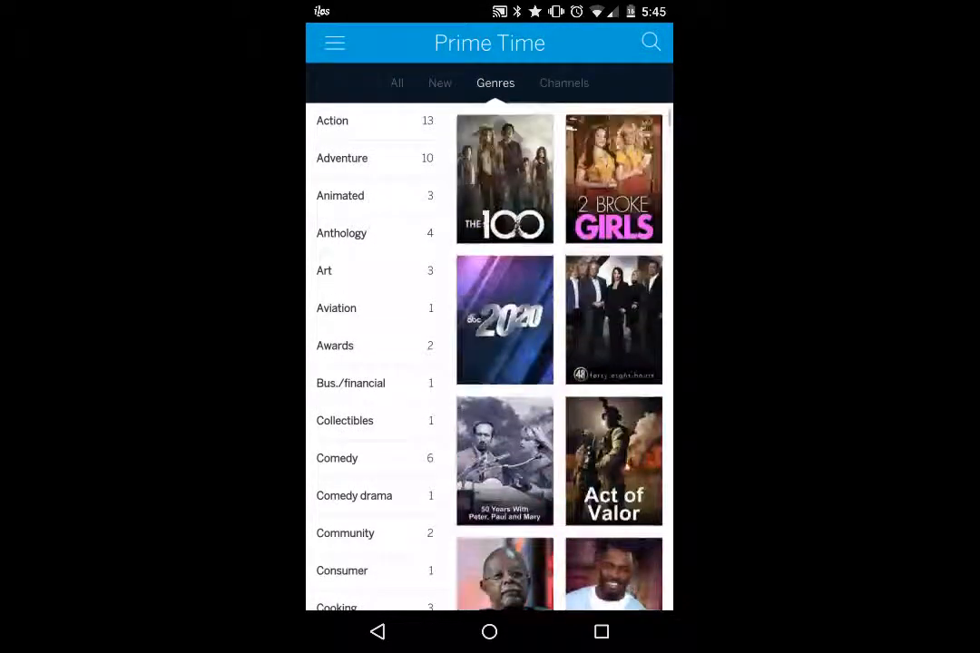
left_click(564, 83)
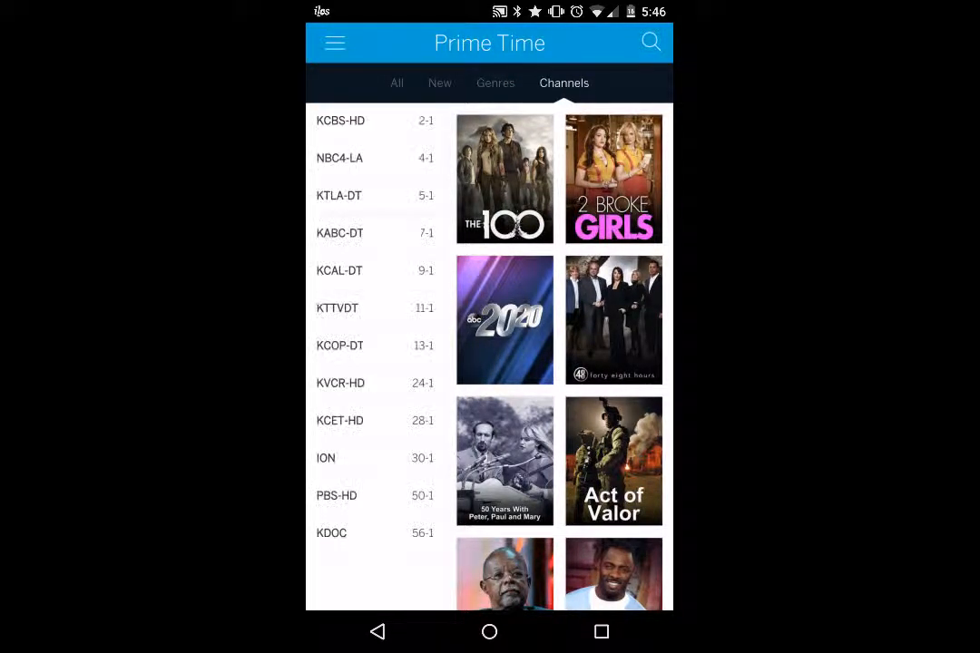
scroll("down", 3)
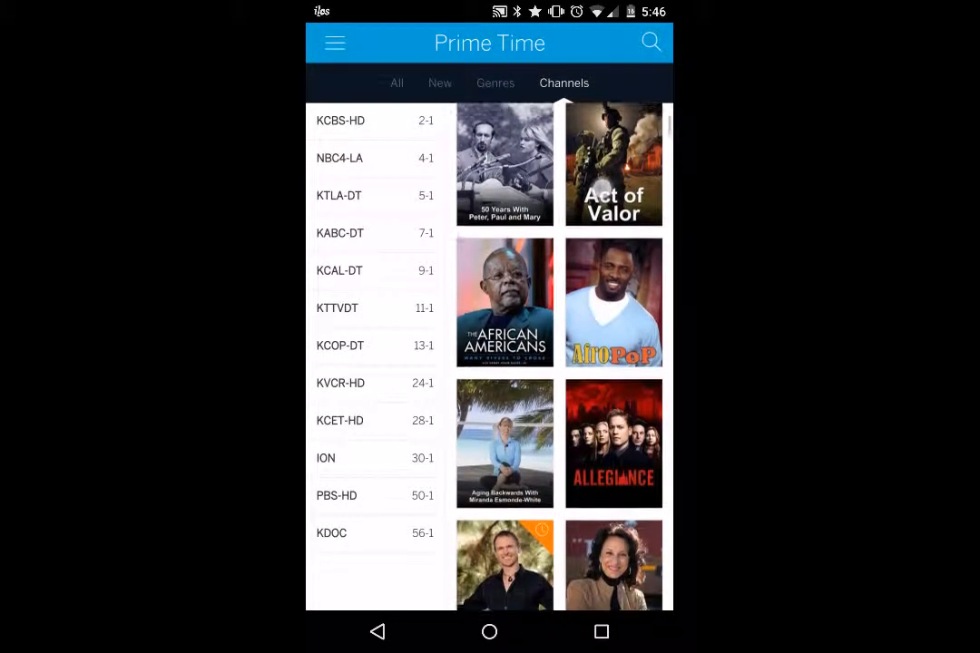
Switch Prime Time to All shows, scroll the grid, and open the sections menu
left_click(397, 82)
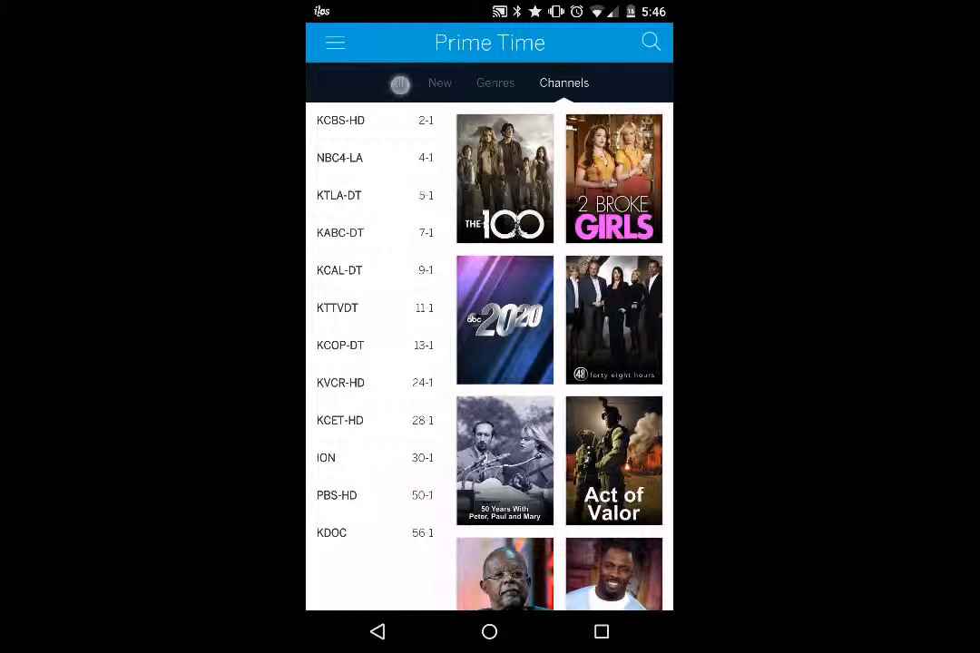
left_click(397, 82)
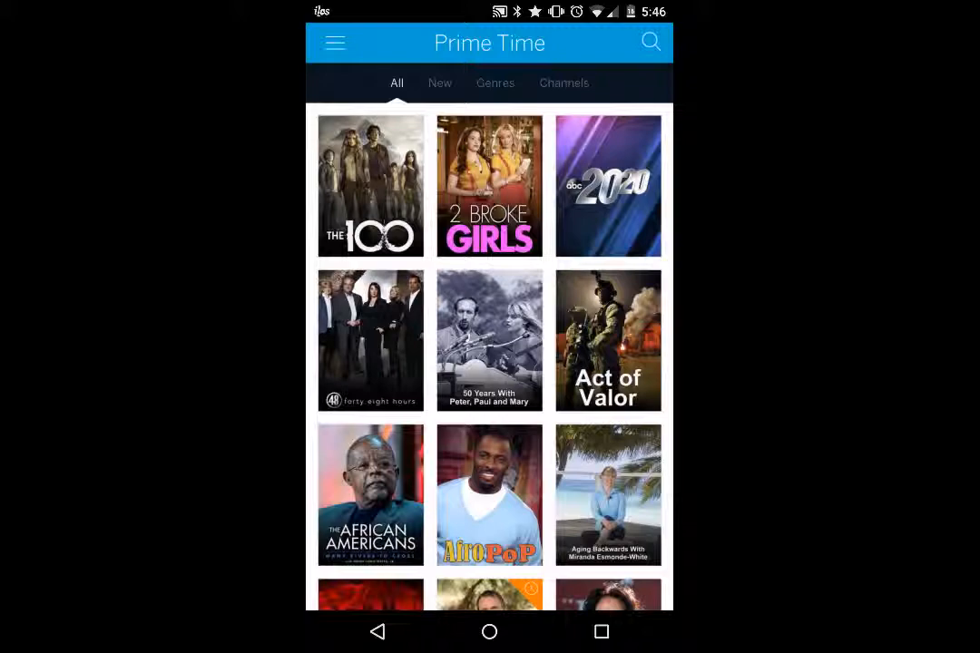
scroll("down", 3)
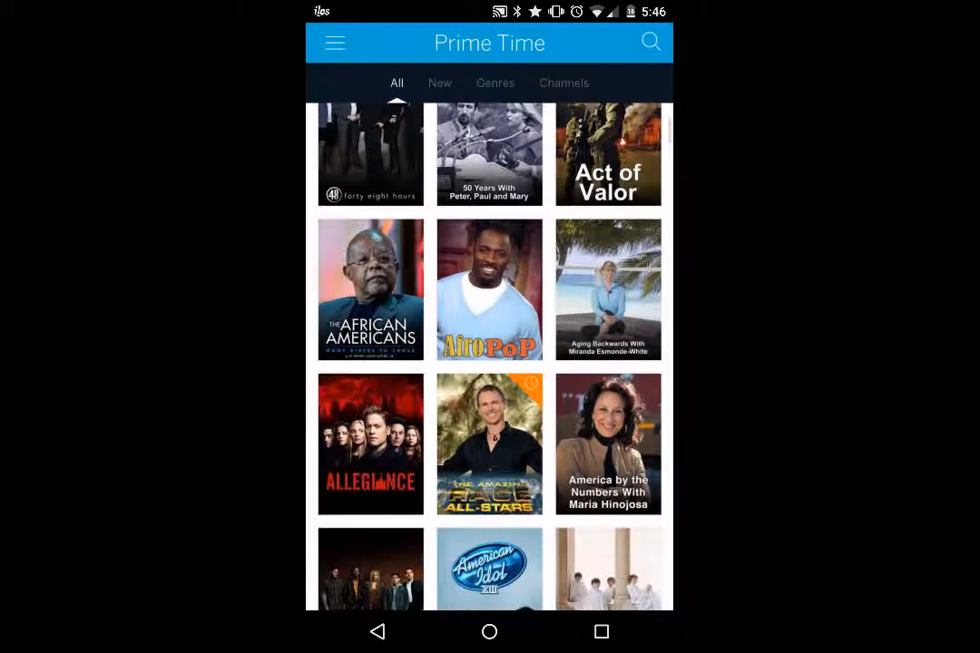
scroll("down", 3)
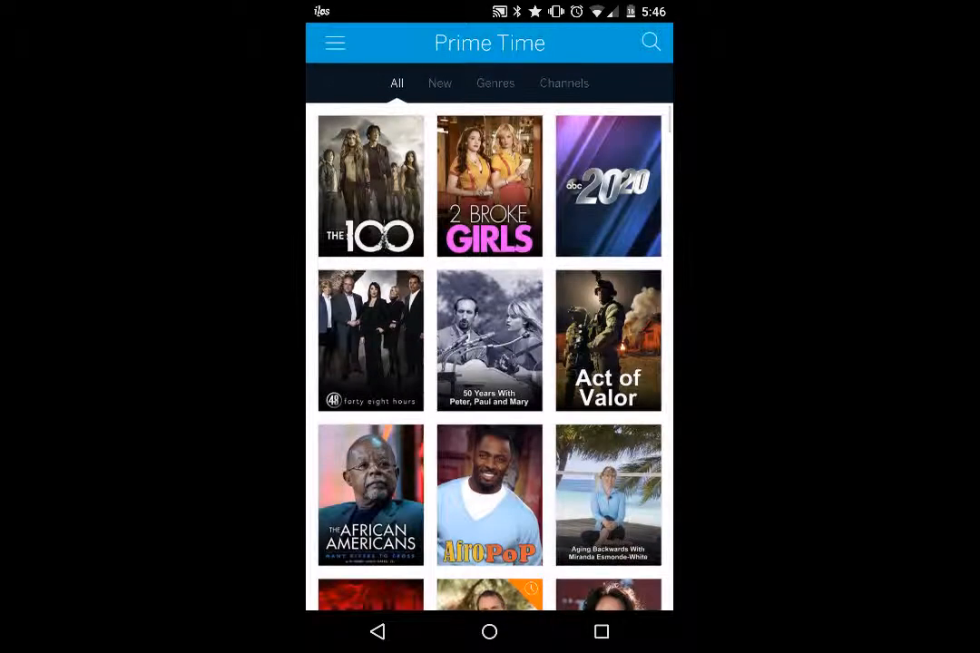
left_click(335, 43)
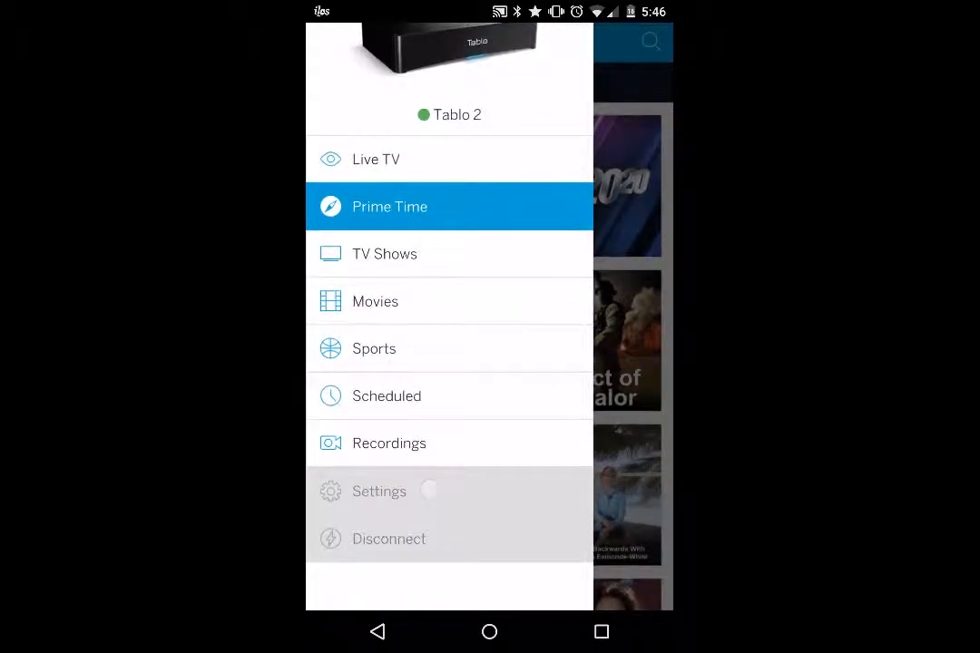
Browse Settings through subscription, hard drive and guide channels, then head to Live TV
left_click(379, 490)
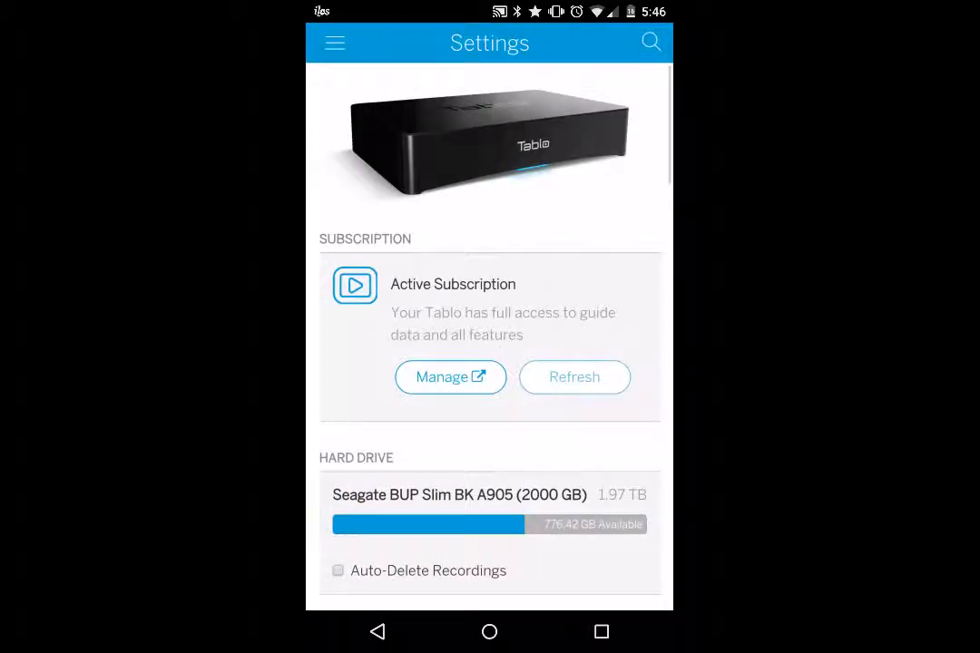
scroll("down", 3)
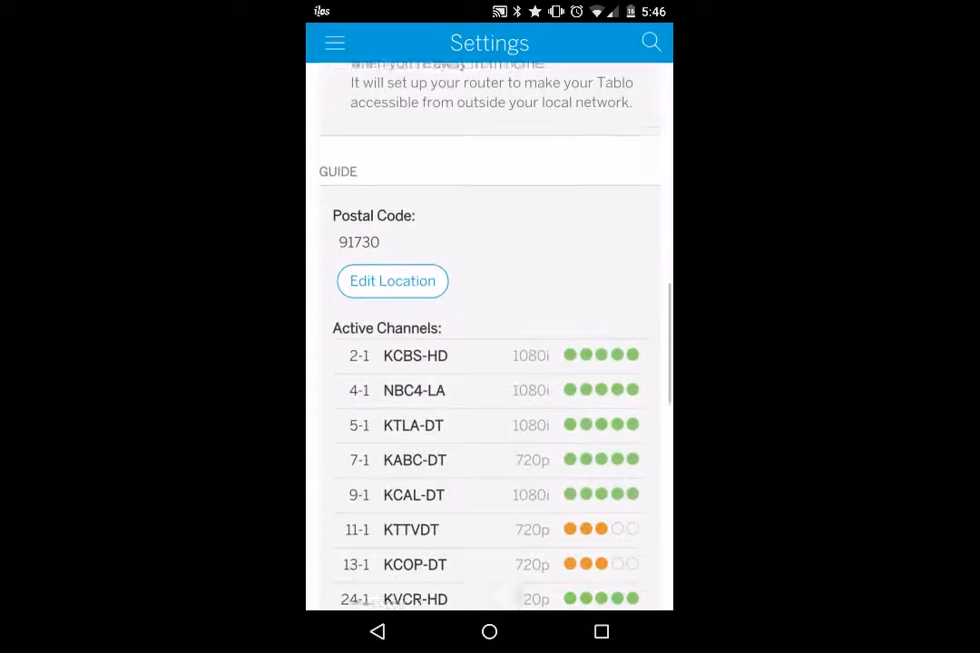
scroll("down", 3)
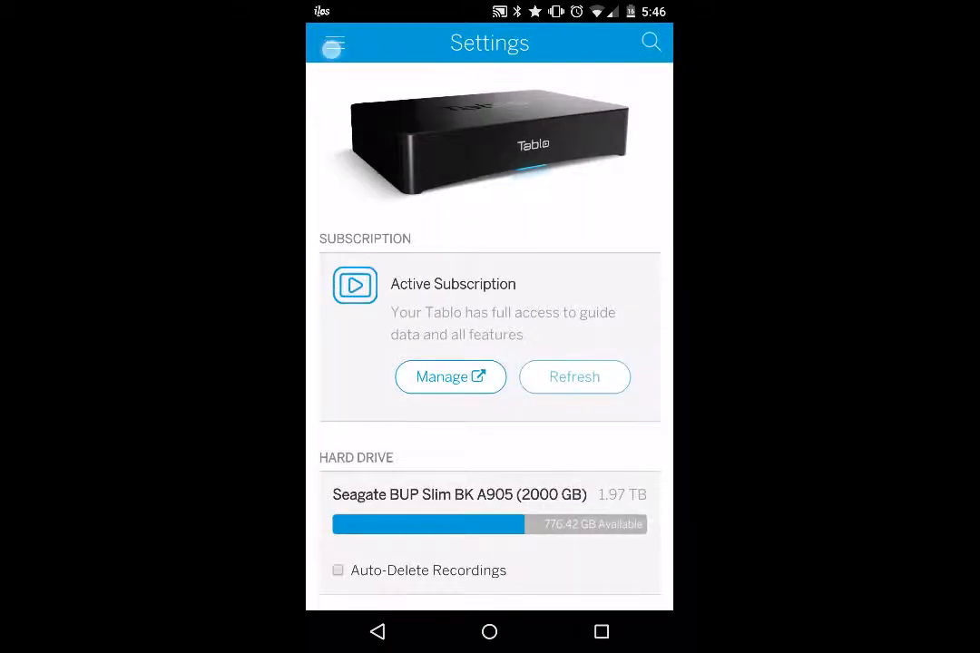
left_click(334, 42)
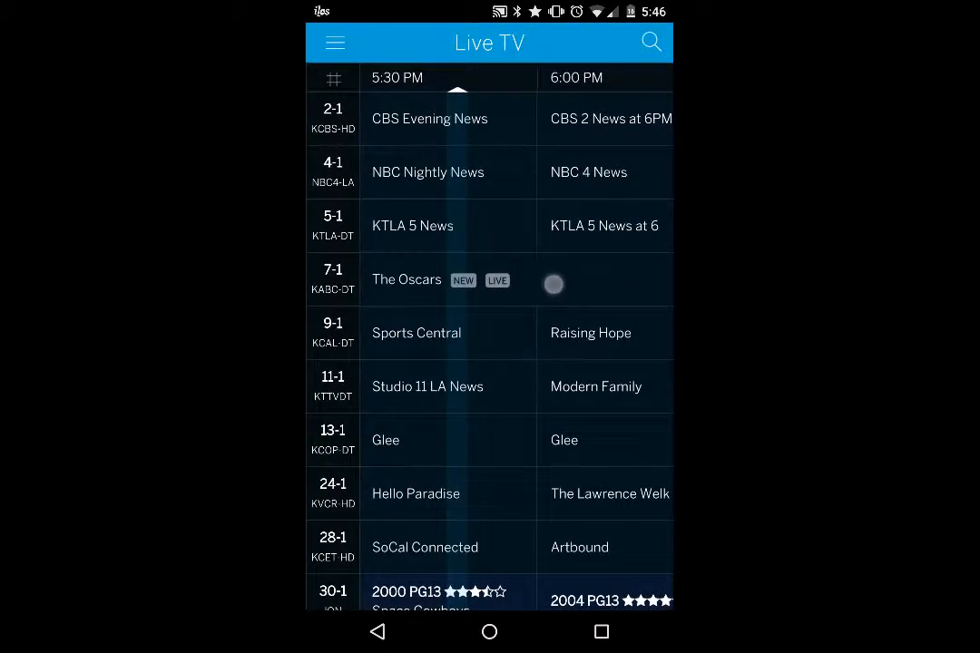
Open The Oscars' details and record this airing
left_click(406, 279)
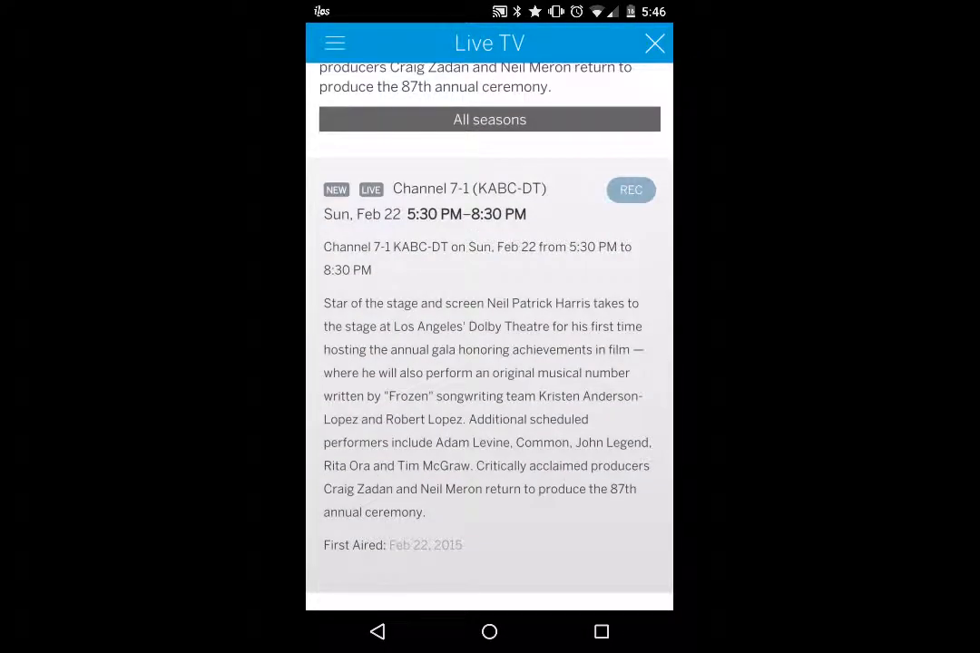
left_click(631, 190)
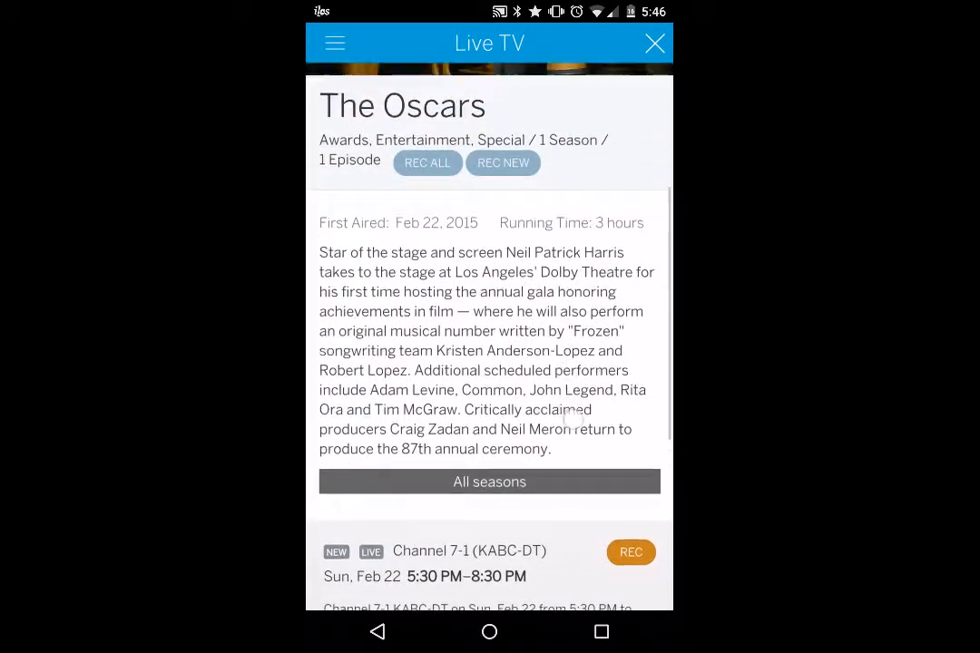
scroll("down", 3)
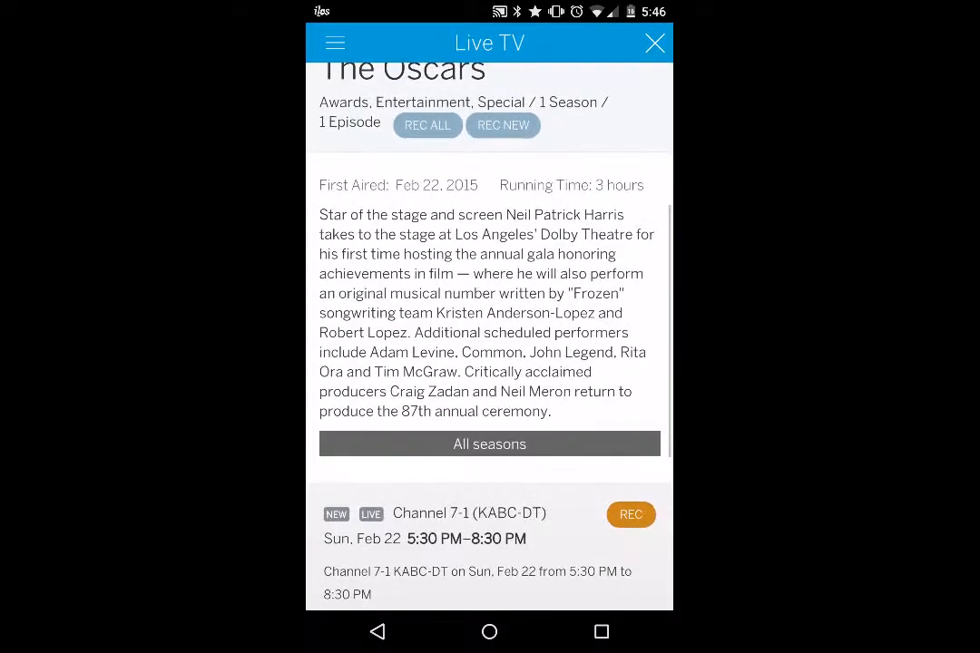
Switch The Oscars to record only new episodes and return to the guide
left_click(428, 125)
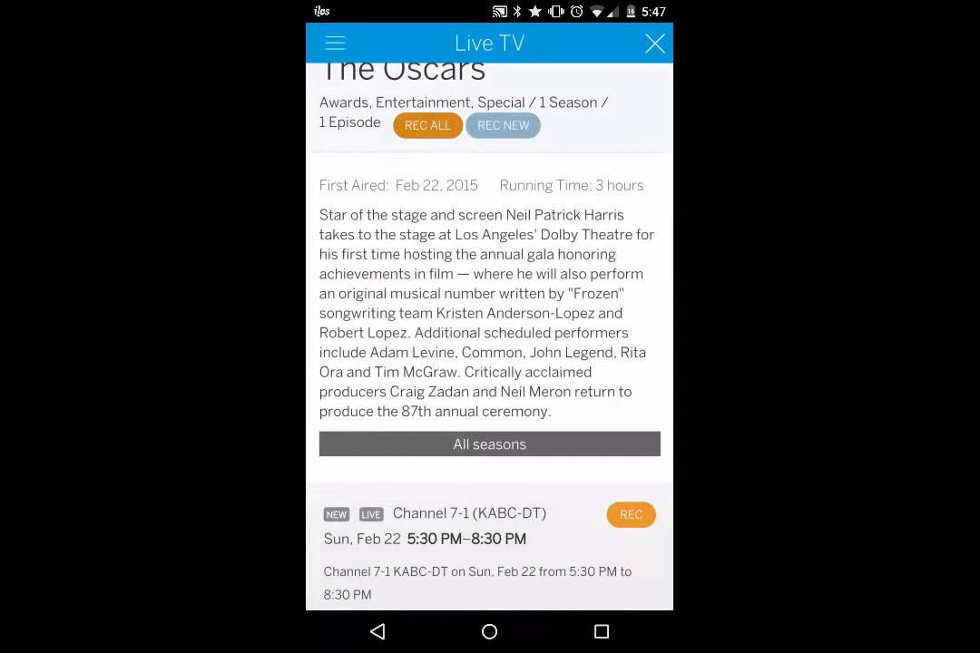
left_click(503, 125)
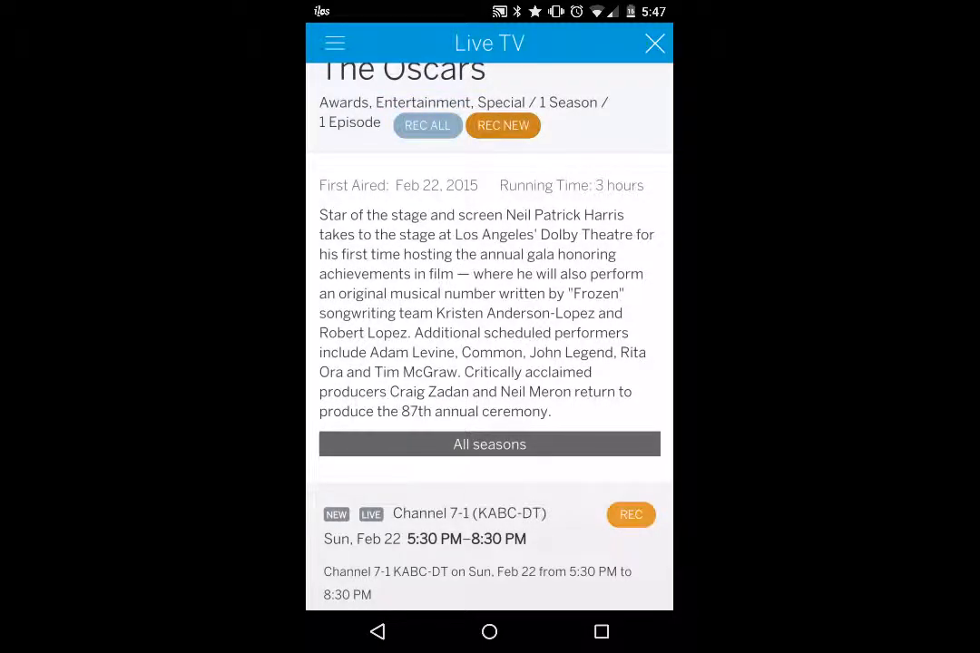
scroll("down", 3)
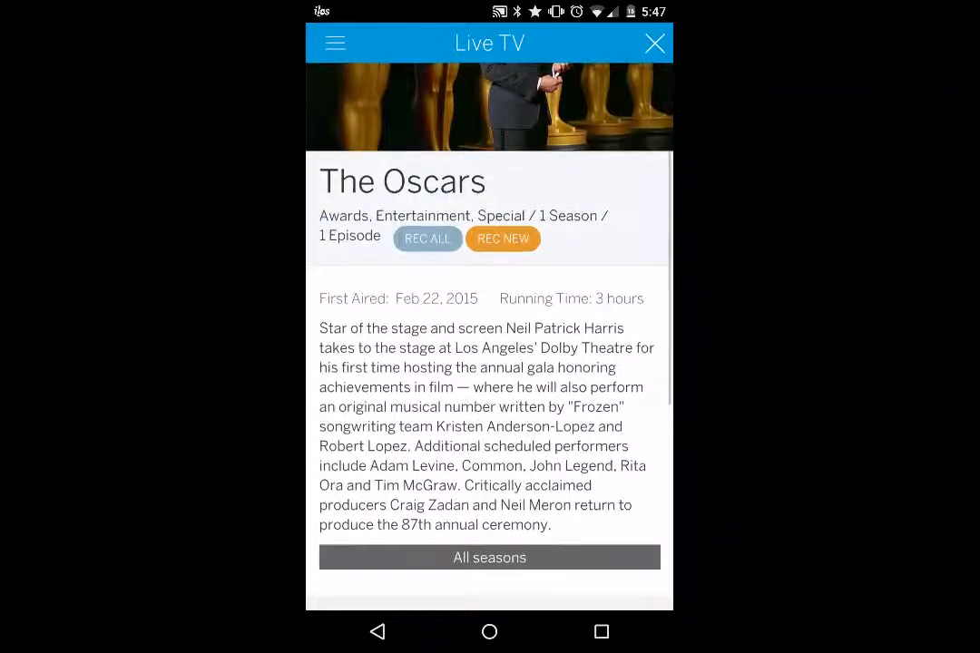
scroll("down", 3)
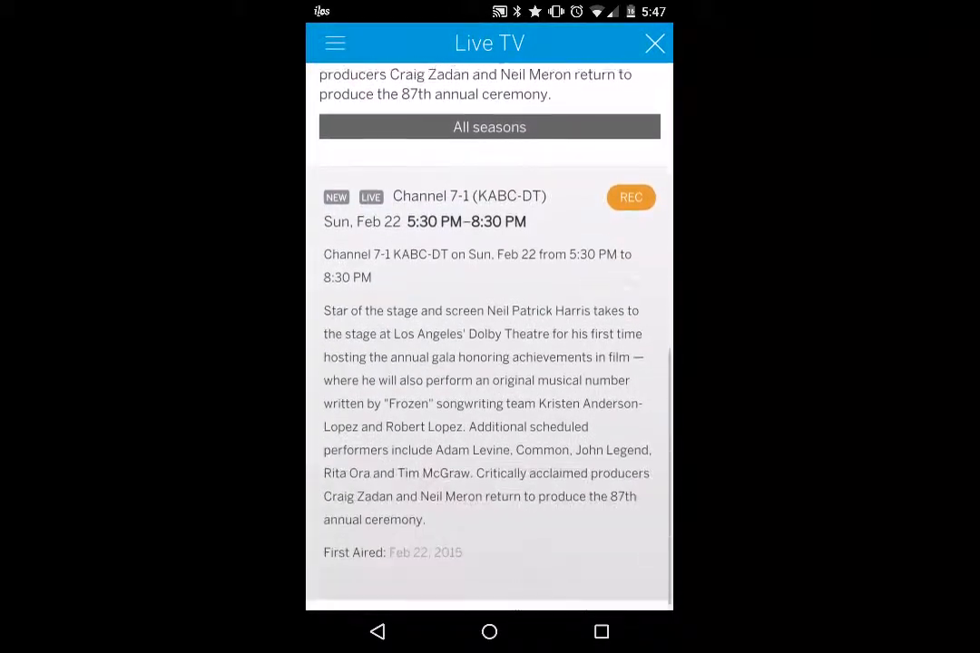
left_click(655, 42)
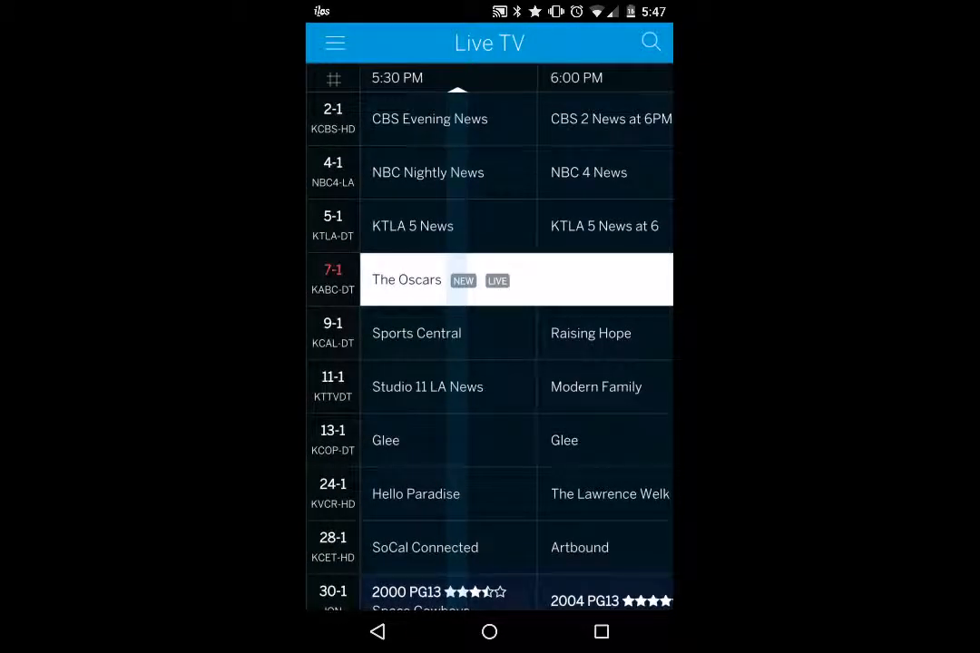
Return to the Live TV guide and start live NBC news playback
left_click(334, 43)
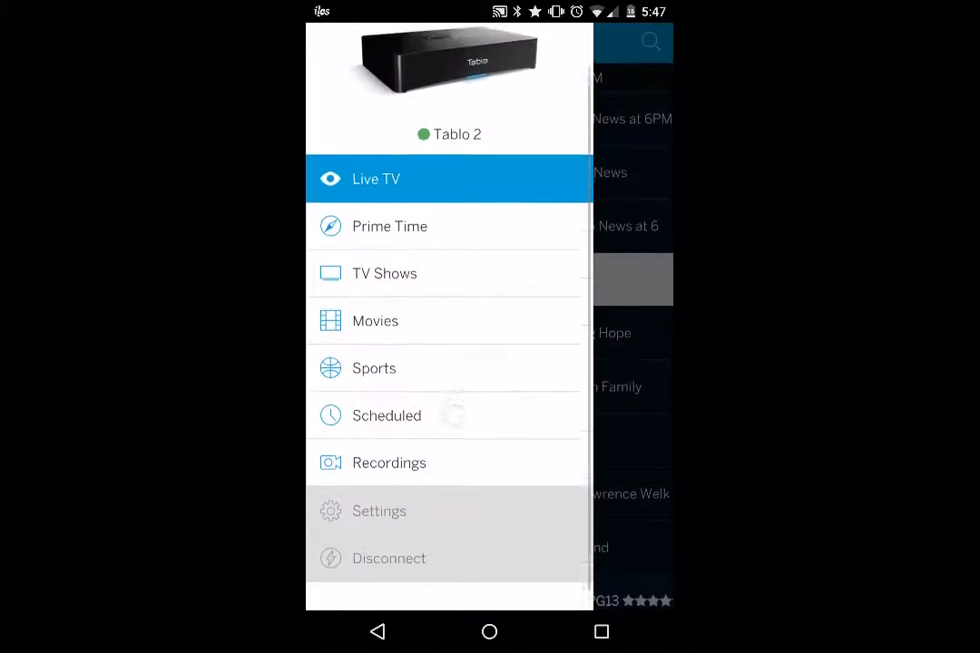
left_click(376, 179)
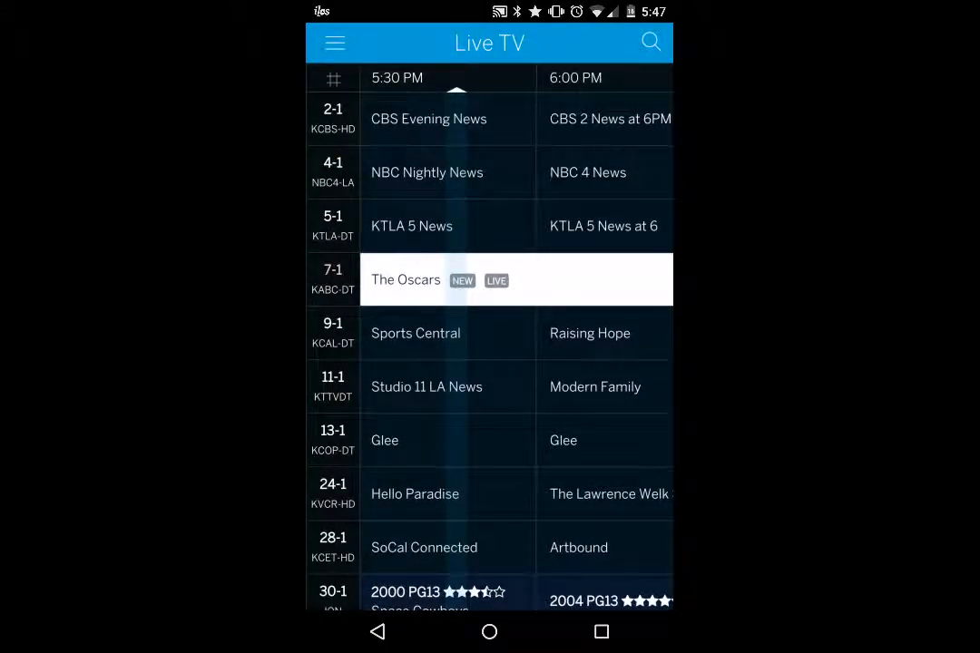
scroll("down", 3)
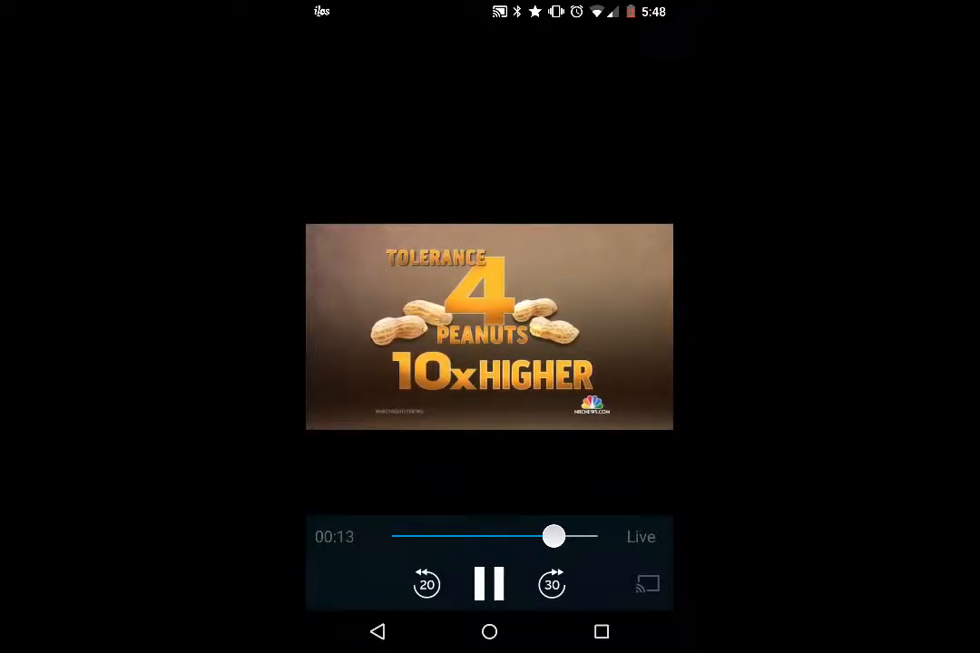
Rewind live NBC news a few seconds in landscape, then browse the Live TV guide
scroll("down", 3)
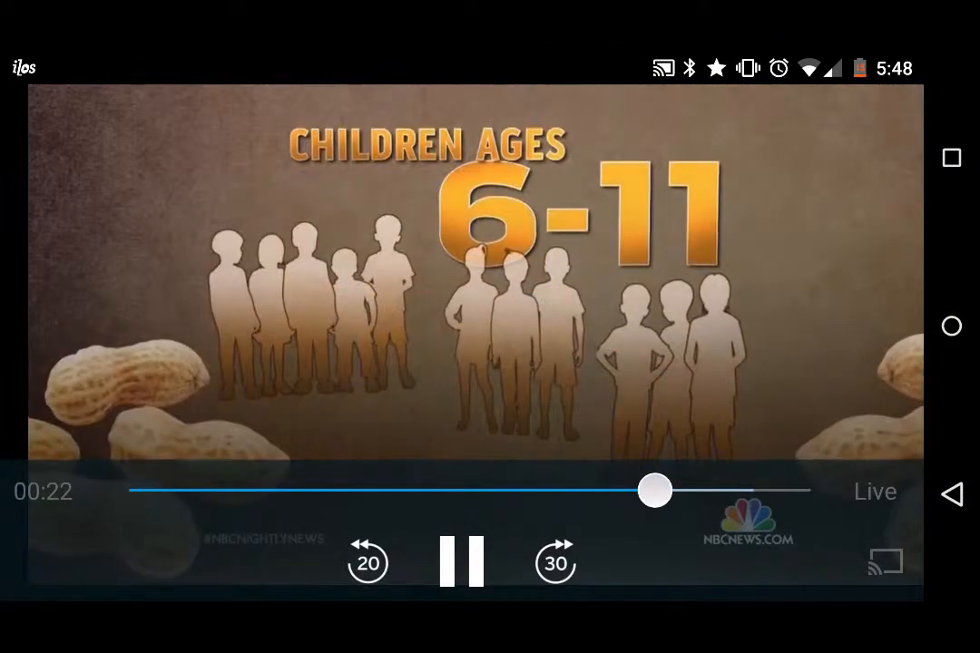
left_click_drag(655, 490, 261, 490)
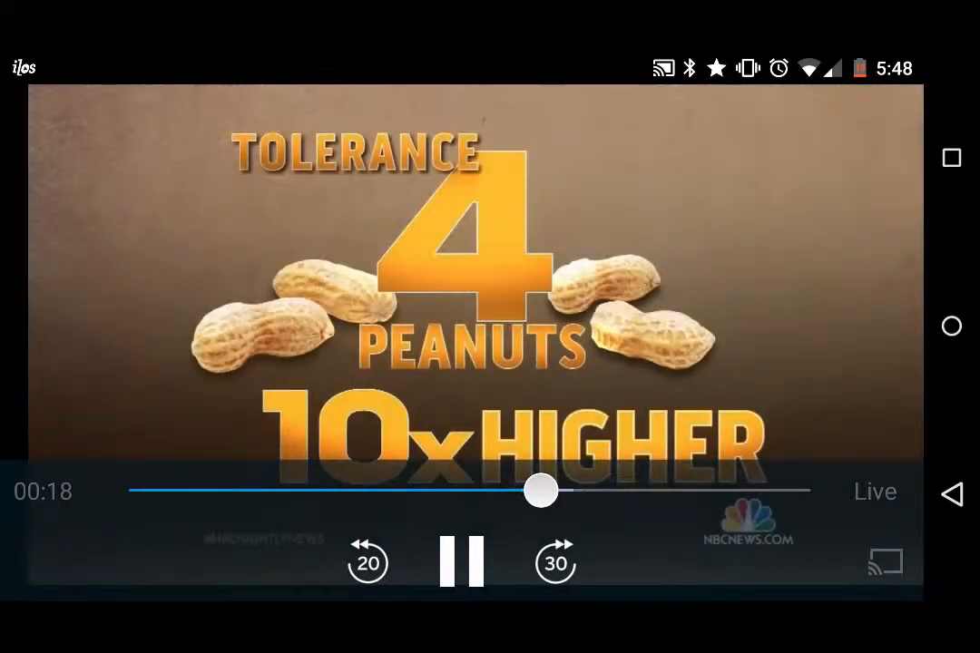
left_click(464, 561)
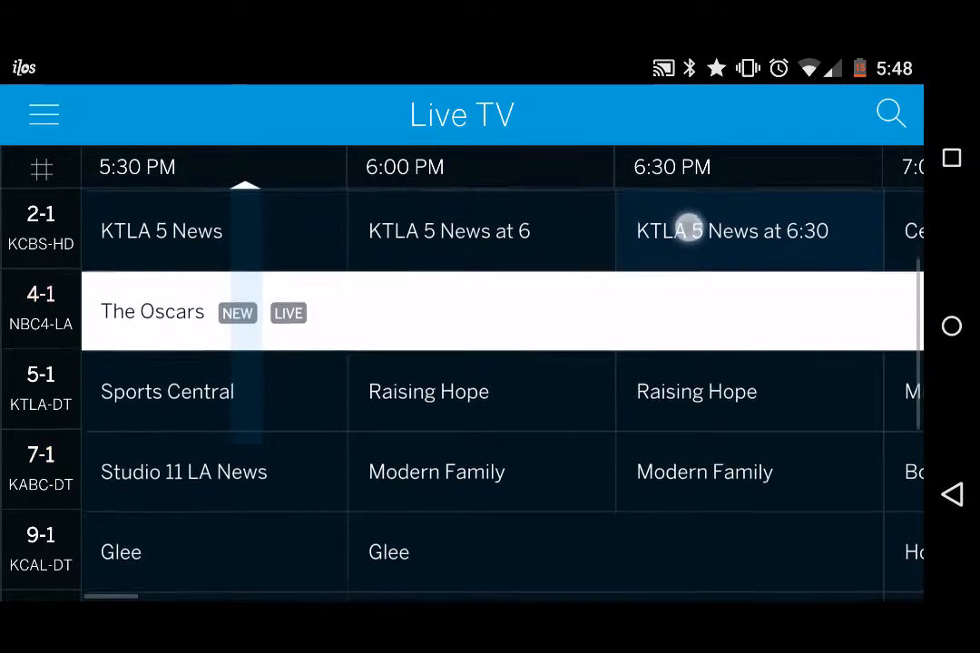
scroll("down", 3)
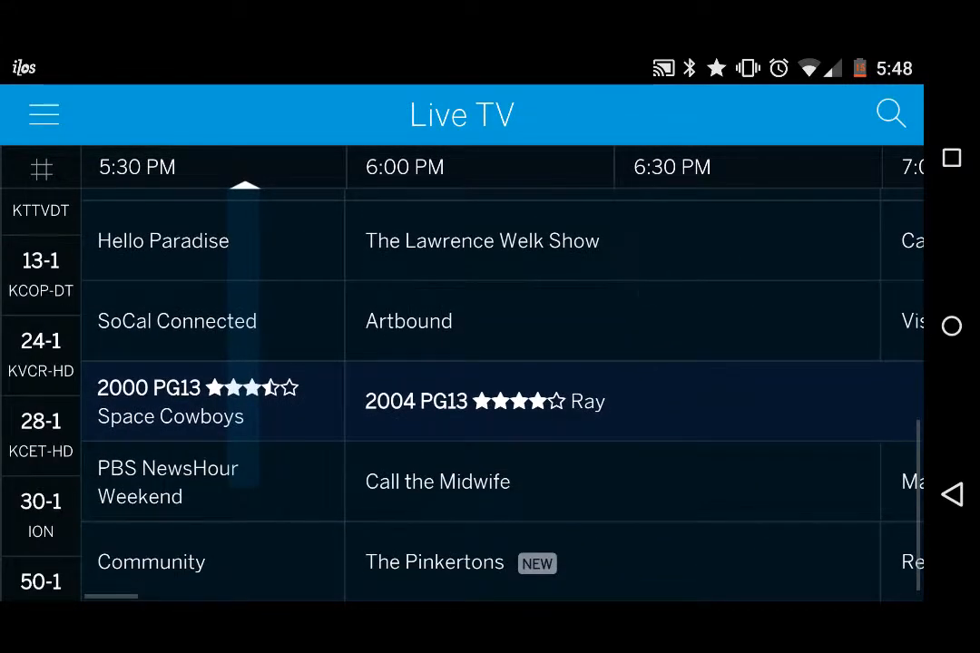
scroll("down", 3)
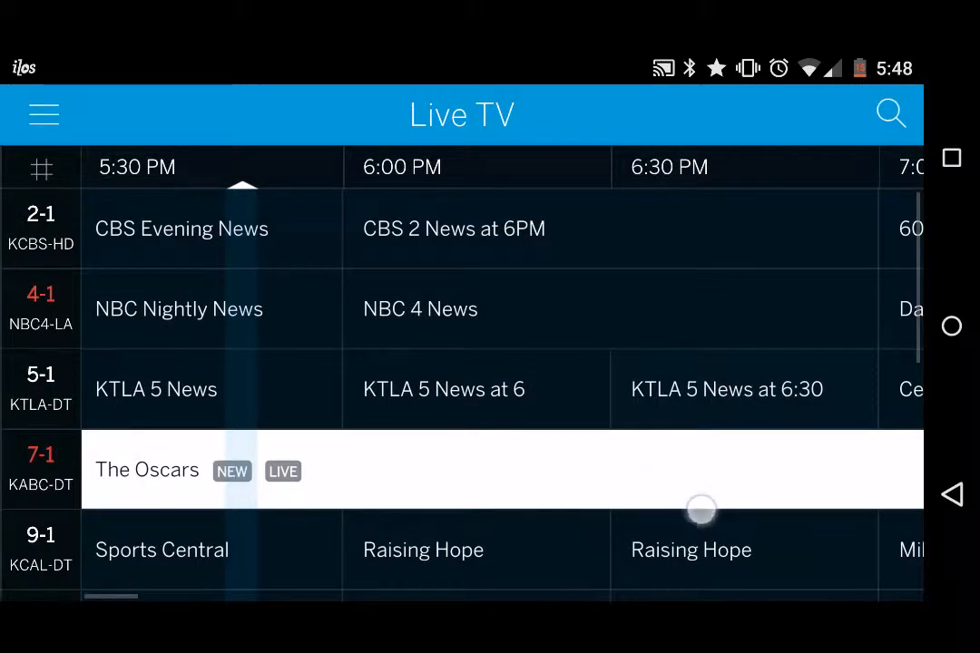